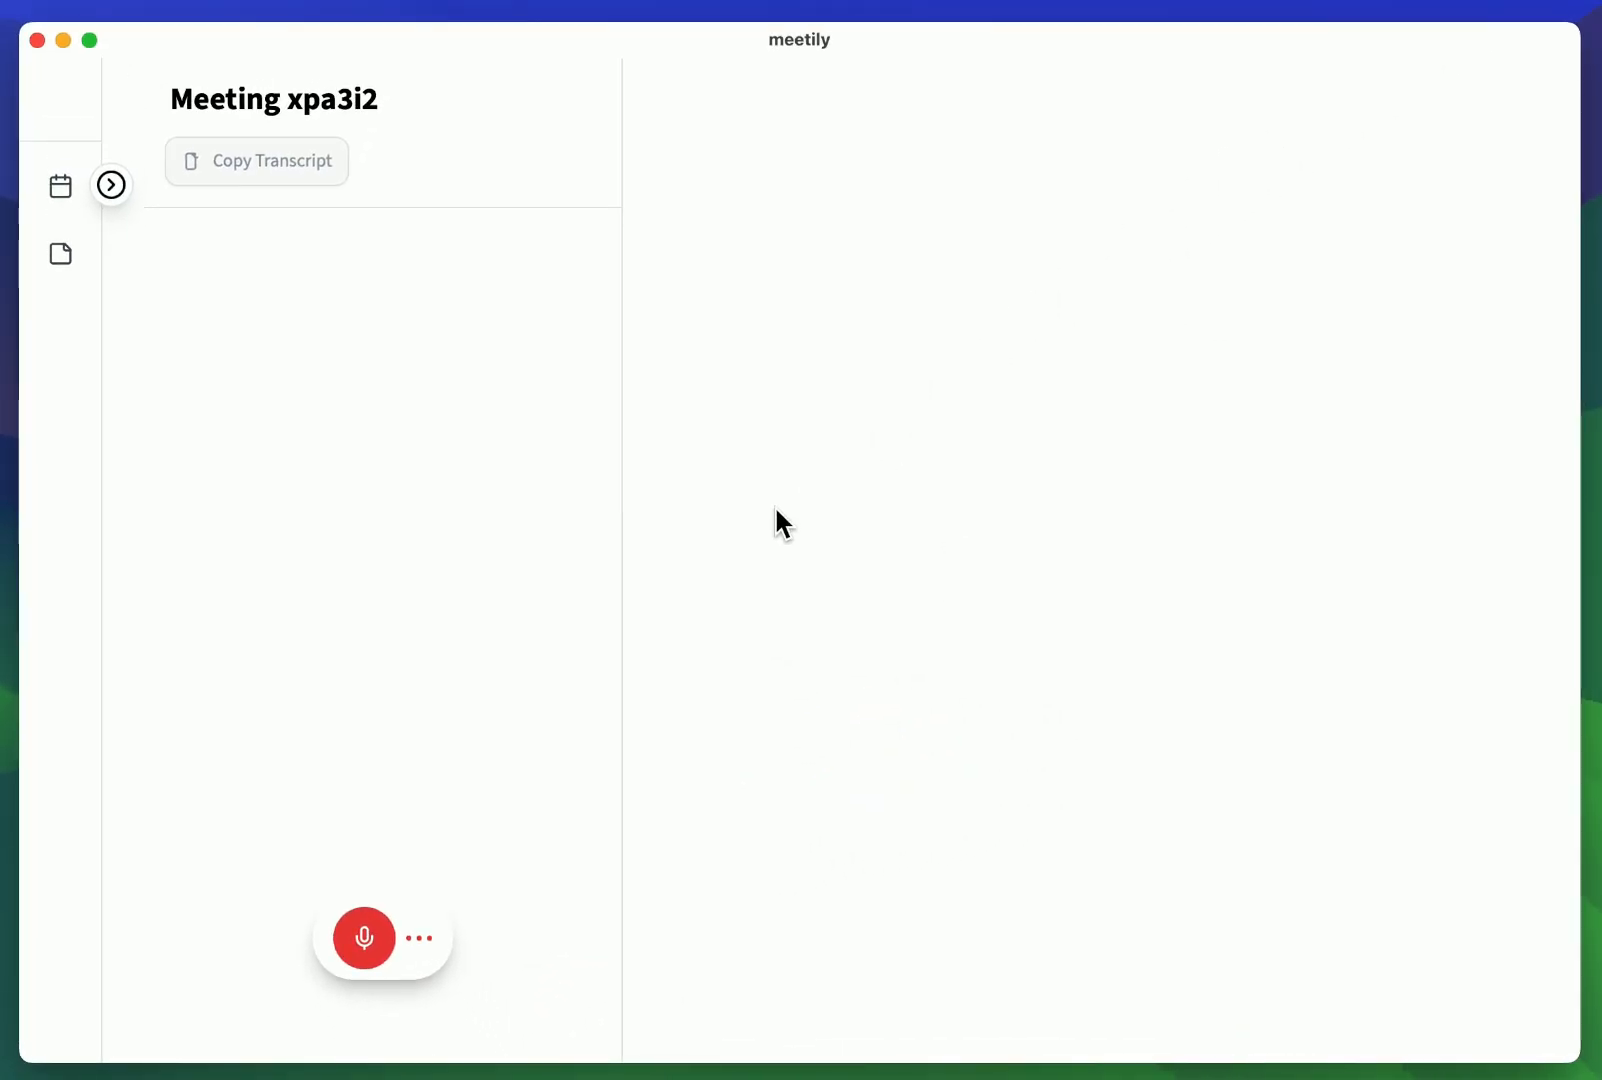
Step: Start recording so the live transcript of the sync intro session begins building
click(363, 938)
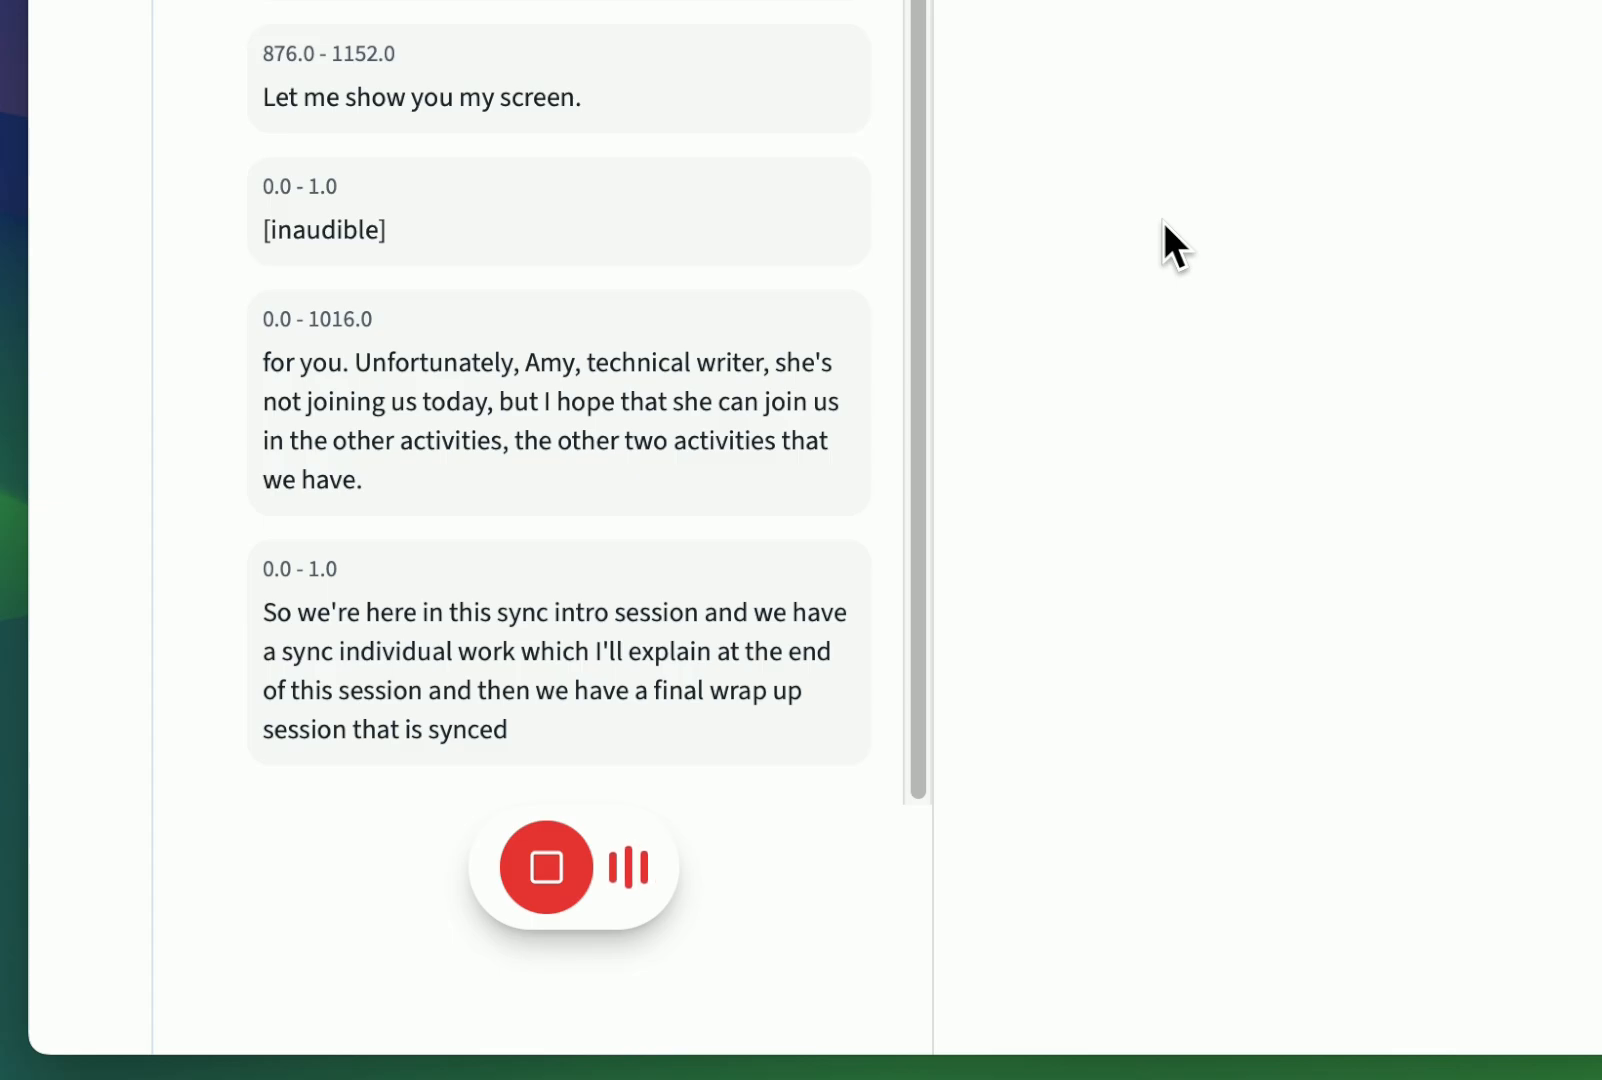
Step: Review the transcript, then choose OpenAI gpt-4o as the summarization model and confirm
scroll(down, 3)
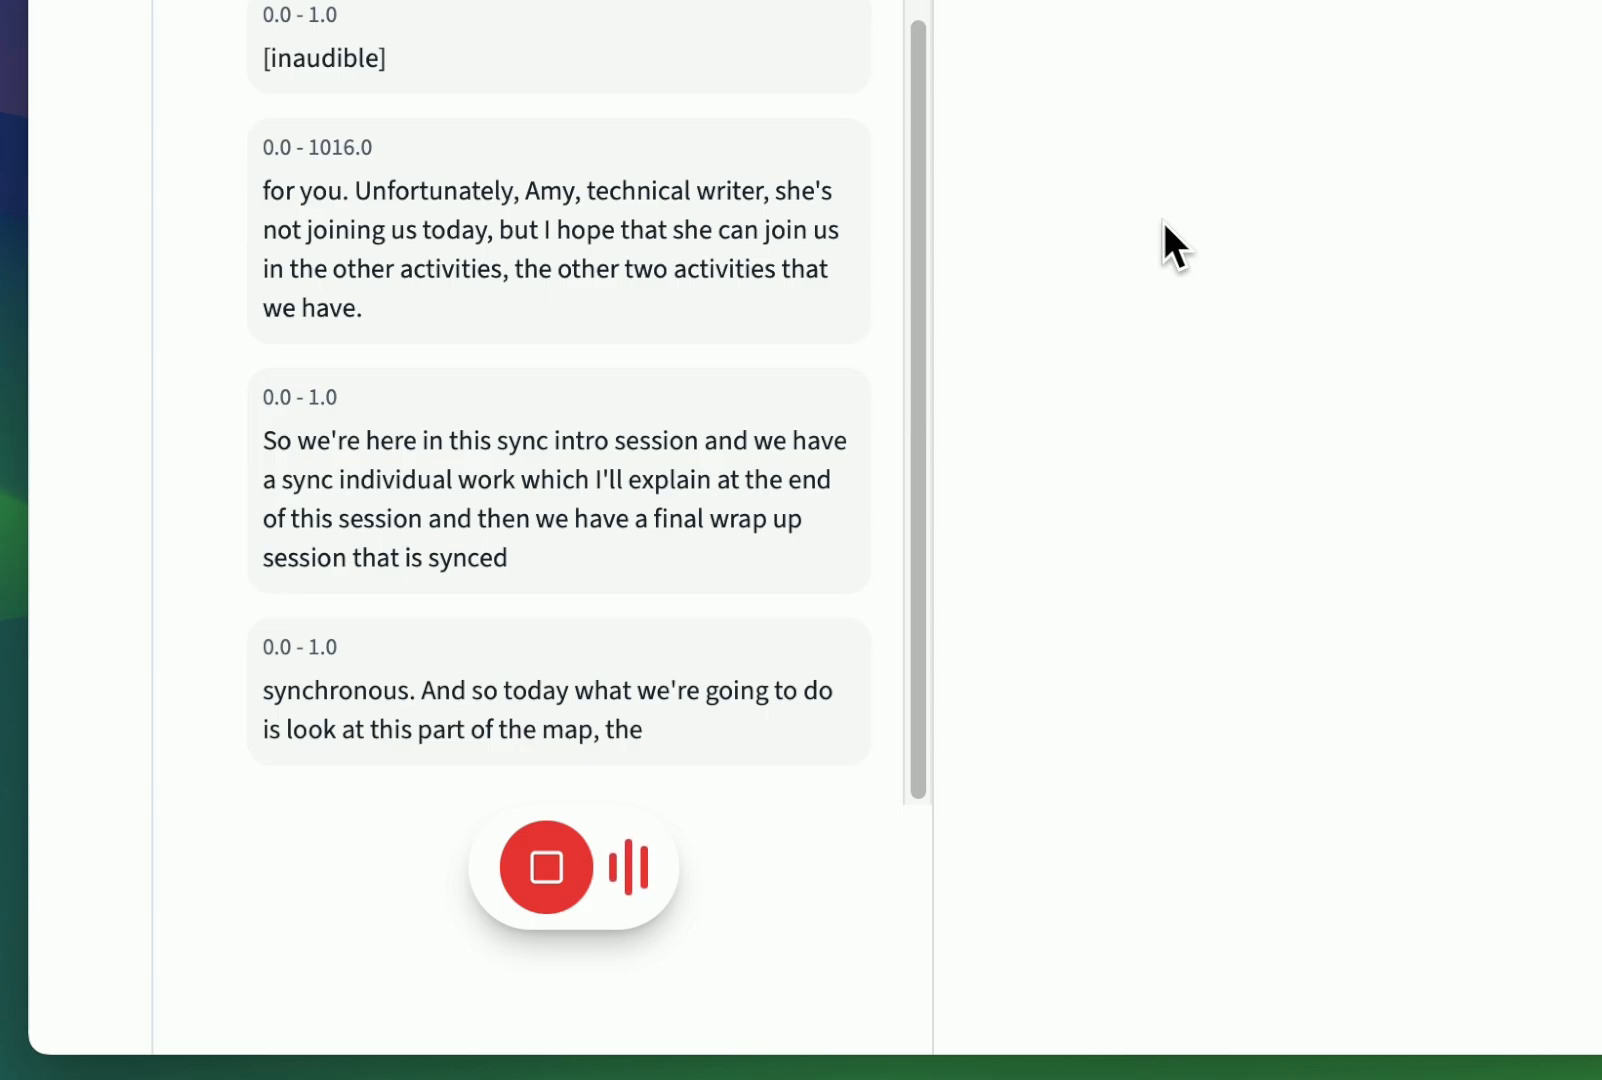
scroll(down, 3)
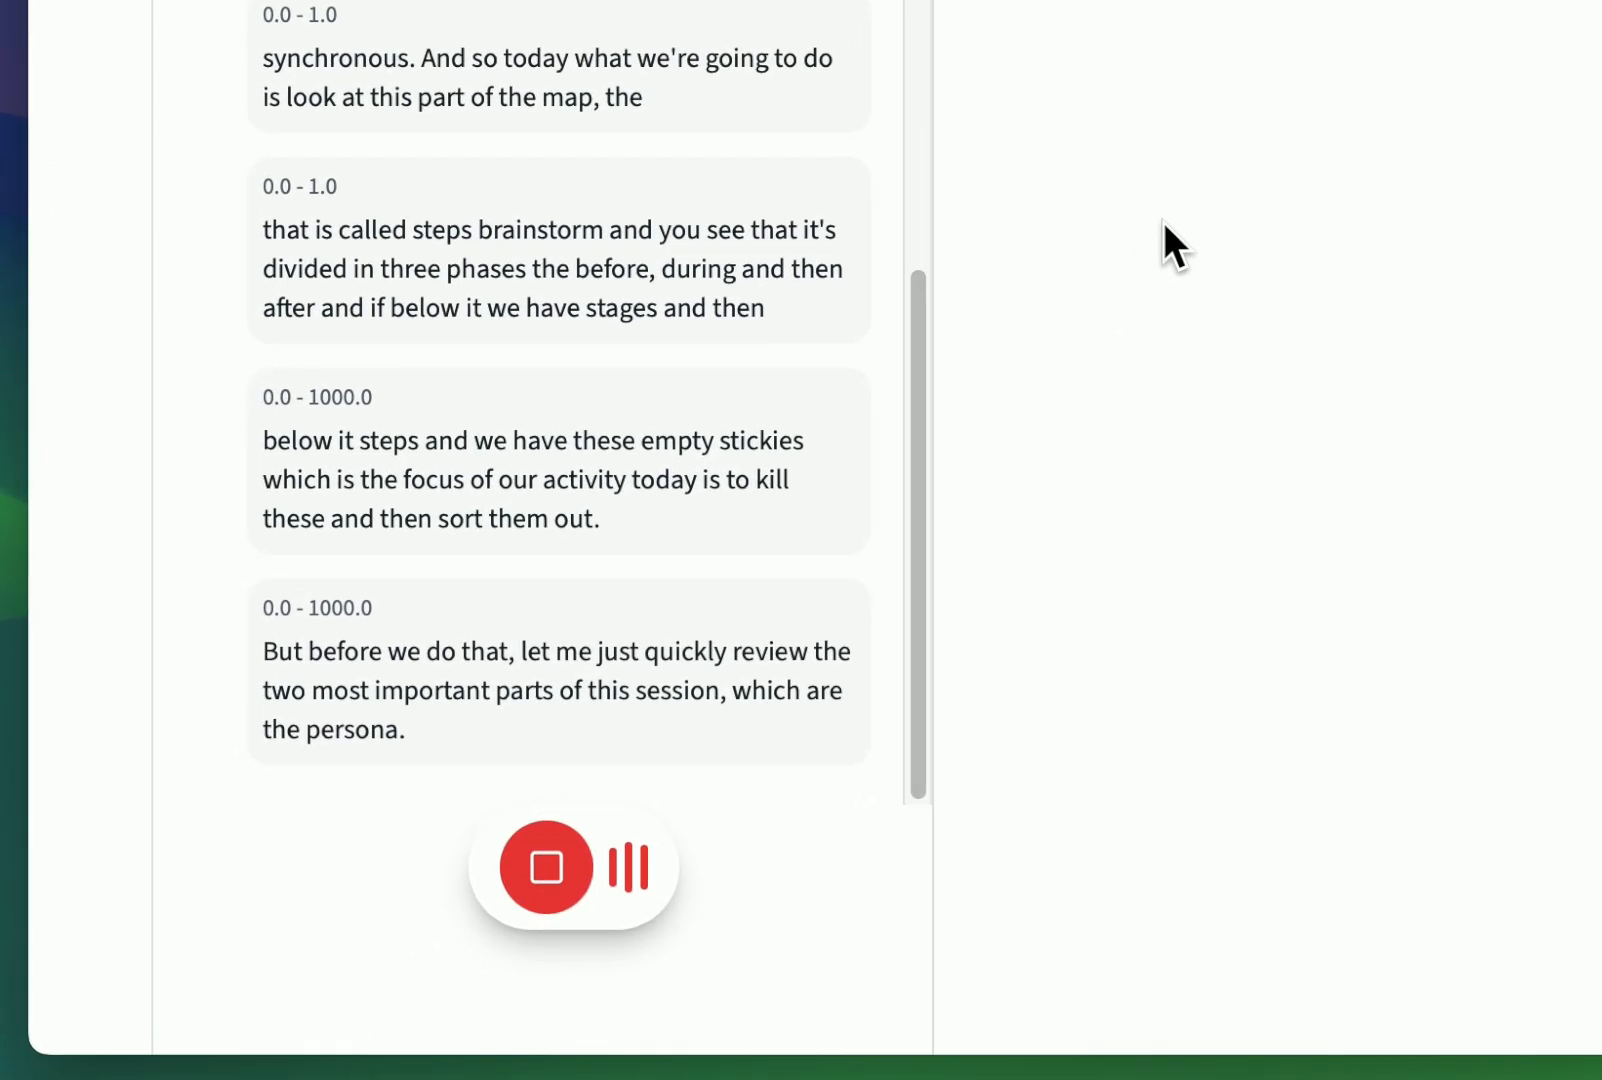
mouse_move(552, 868)
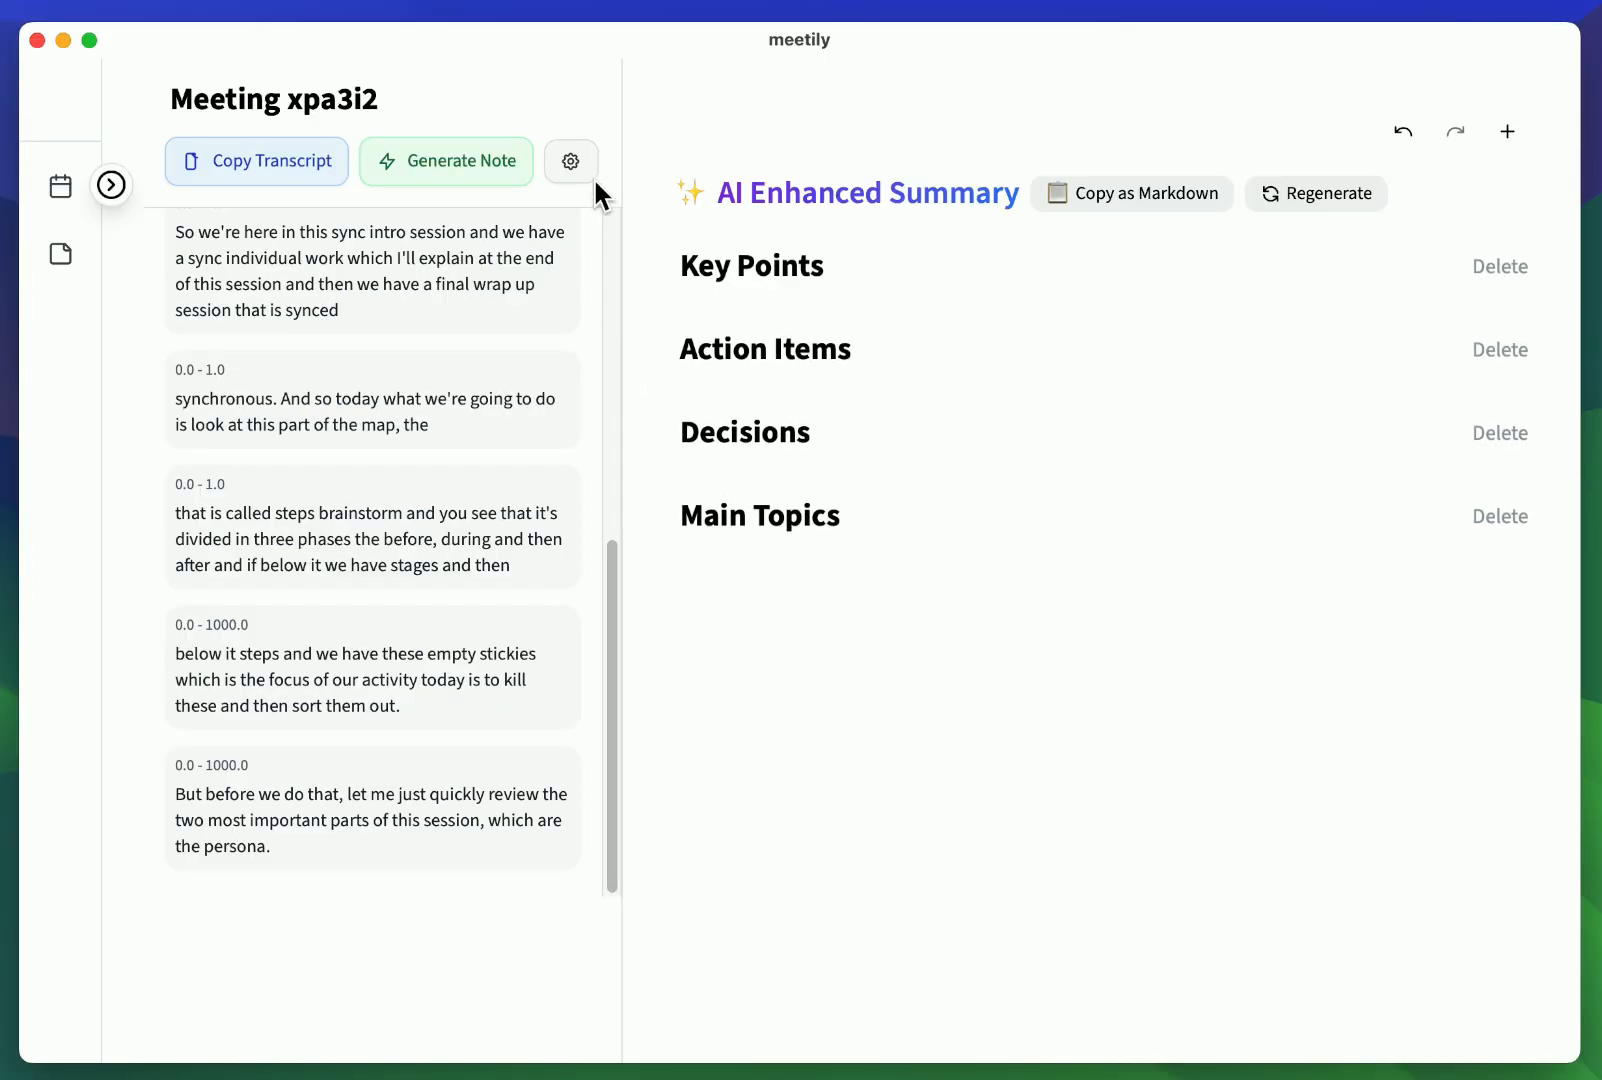
click(570, 160)
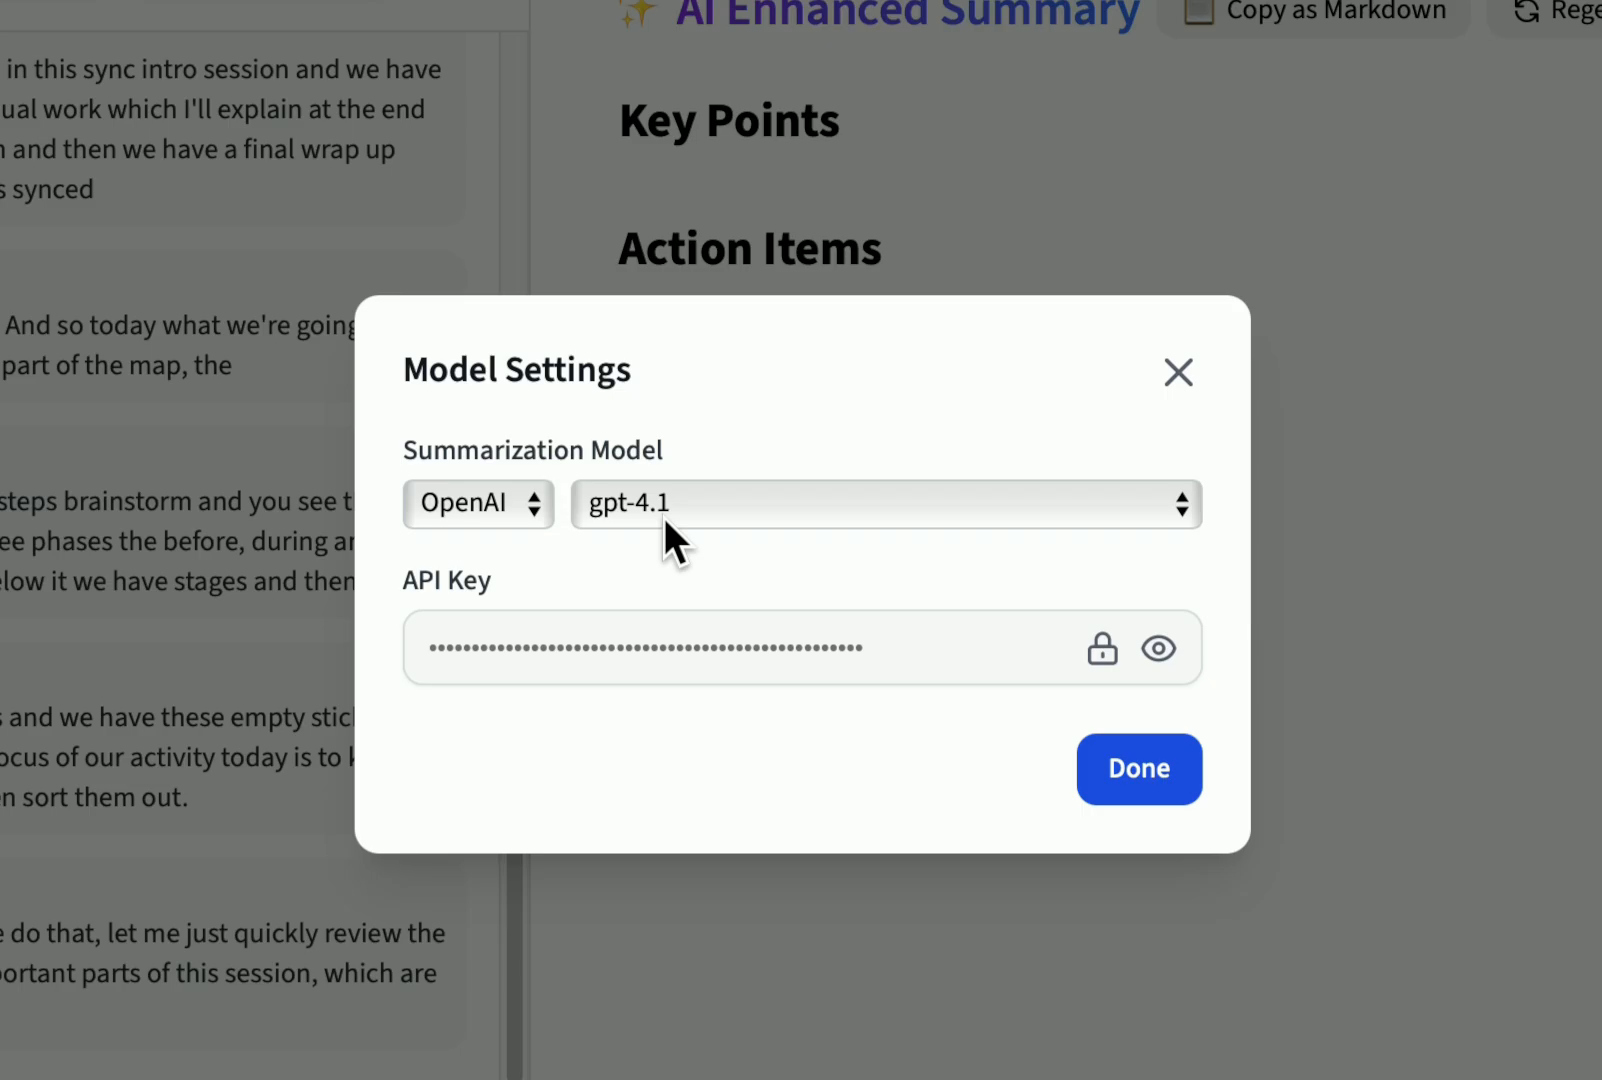
click(881, 502)
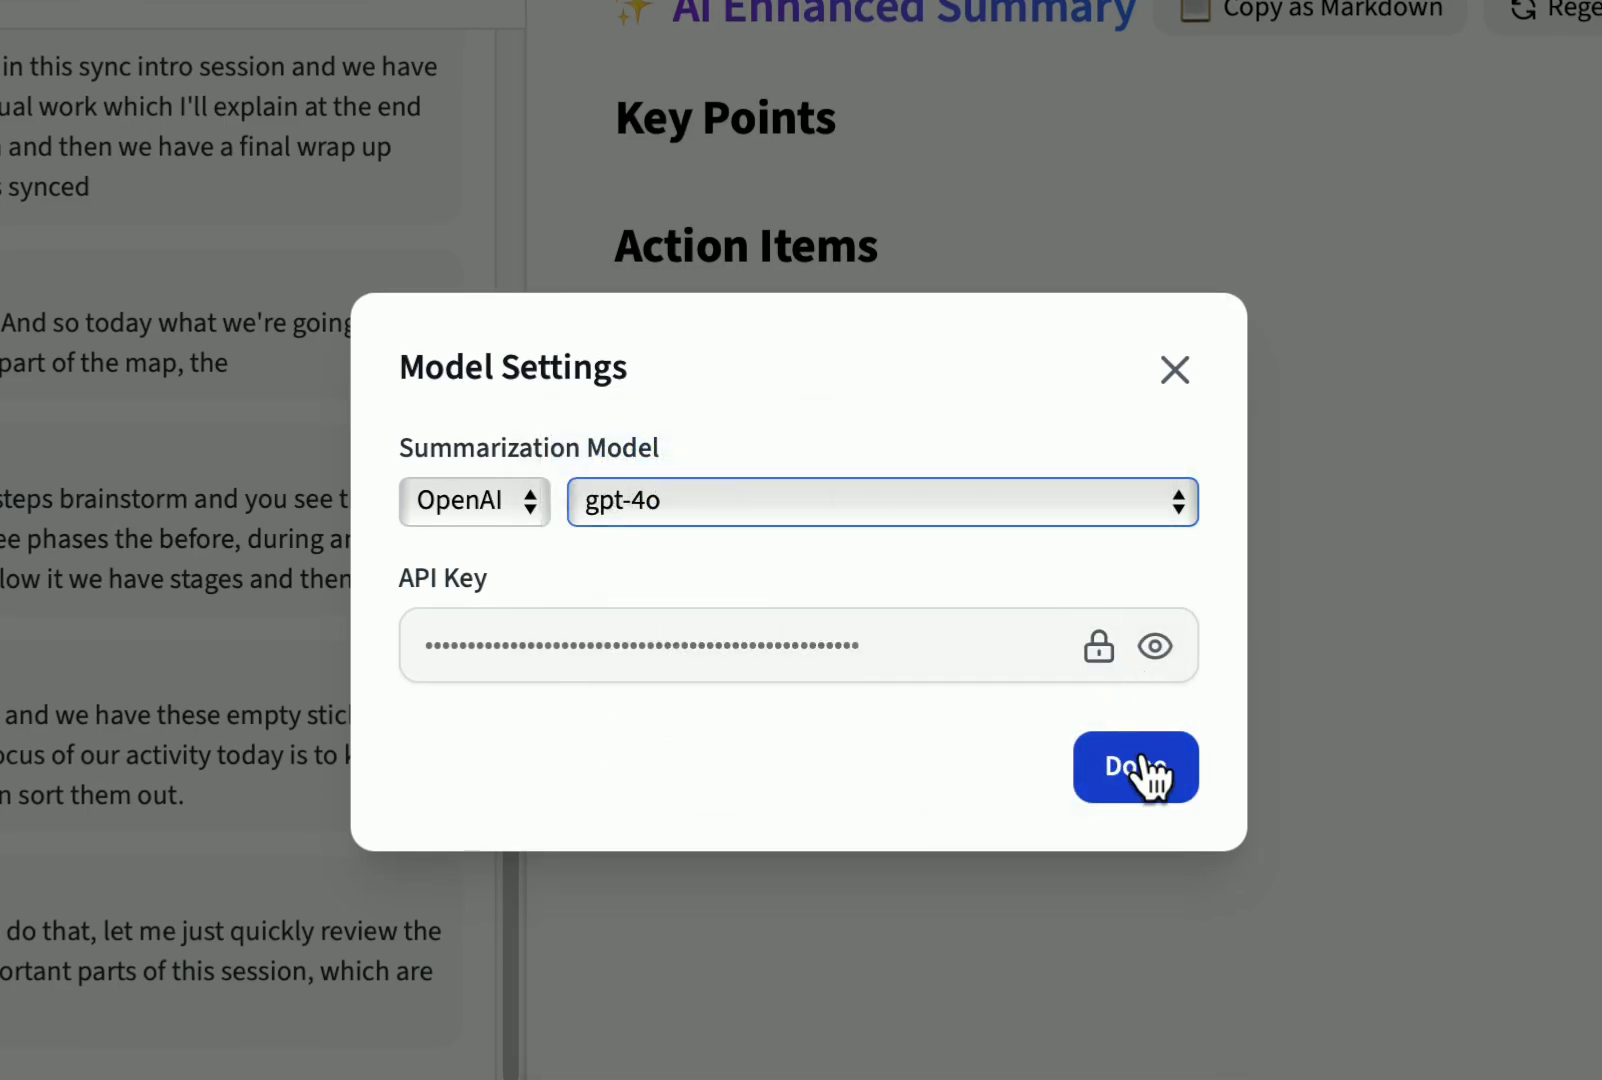
click(1134, 767)
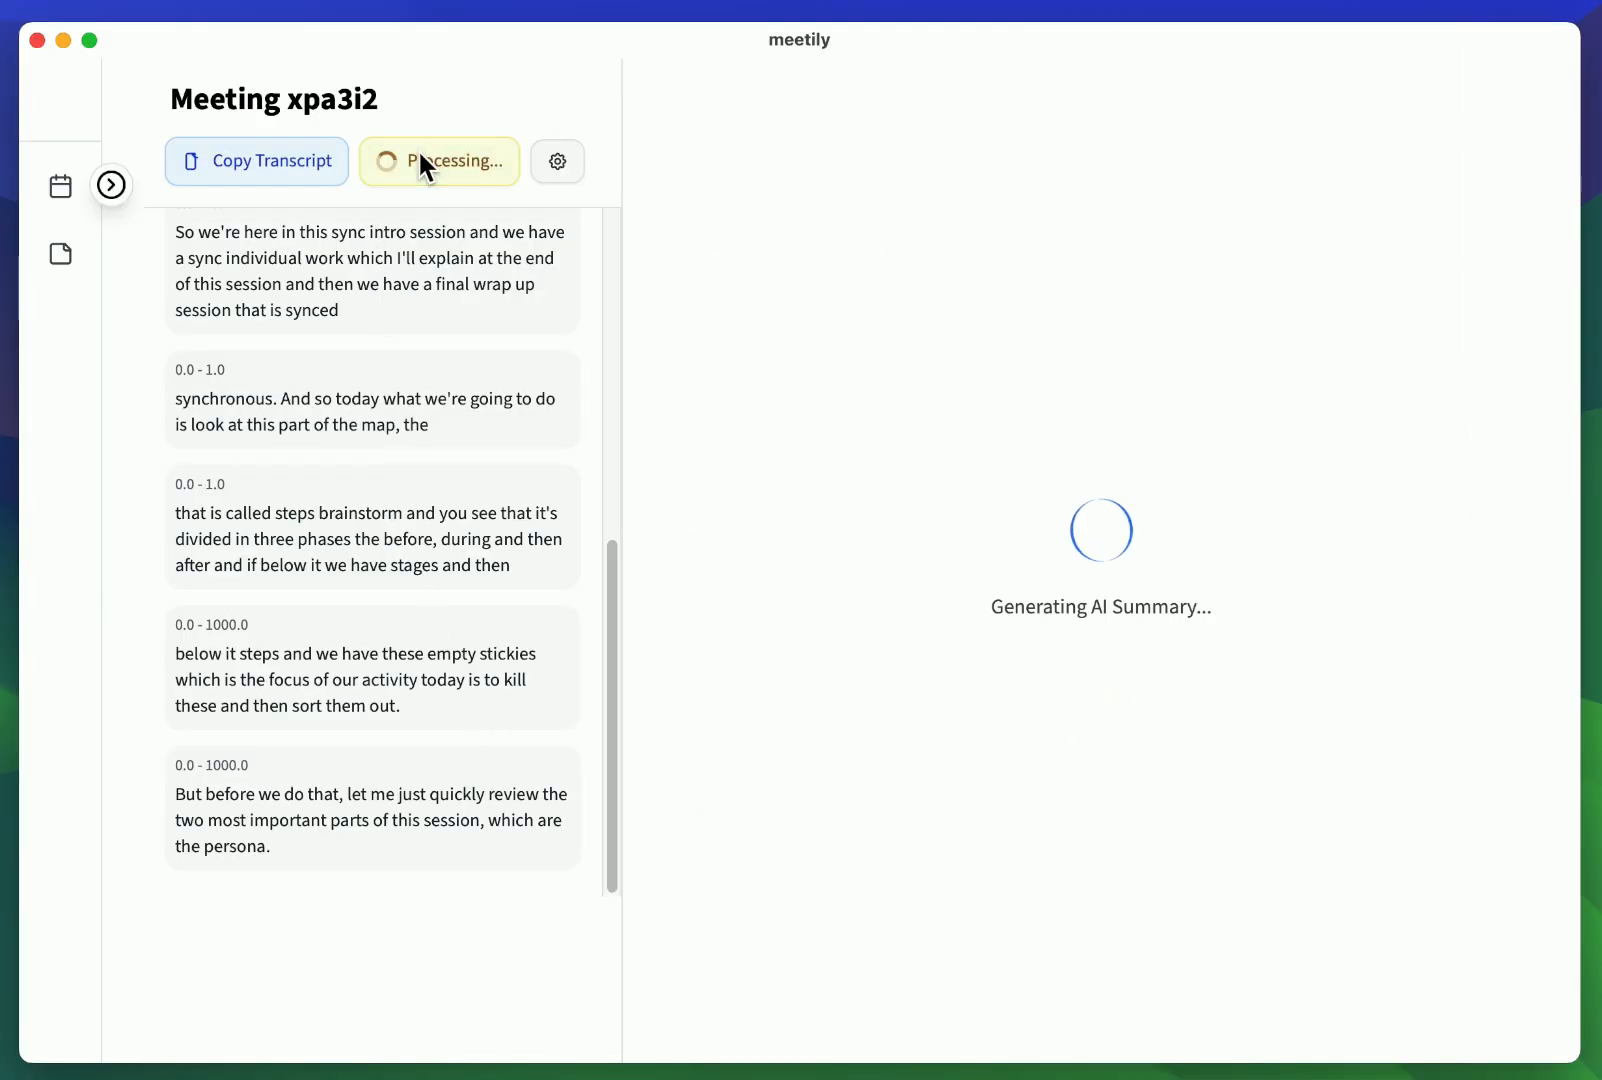
mouse_move(470, 274)
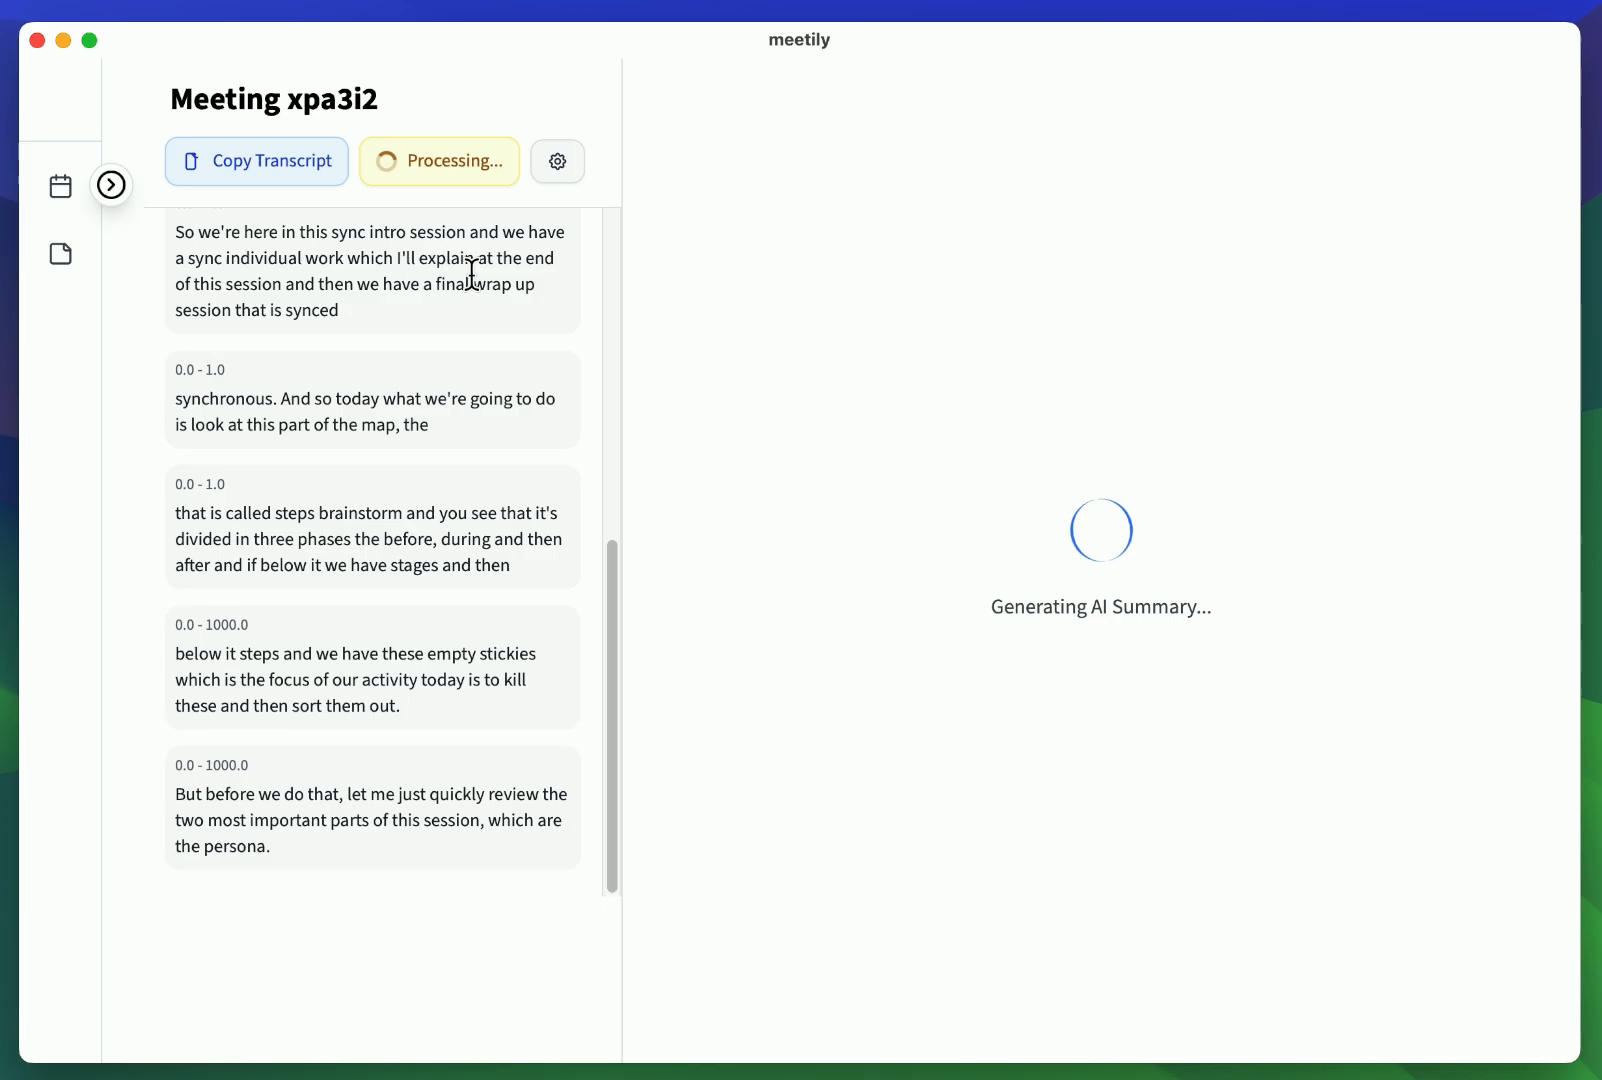
mouse_move(628, 182)
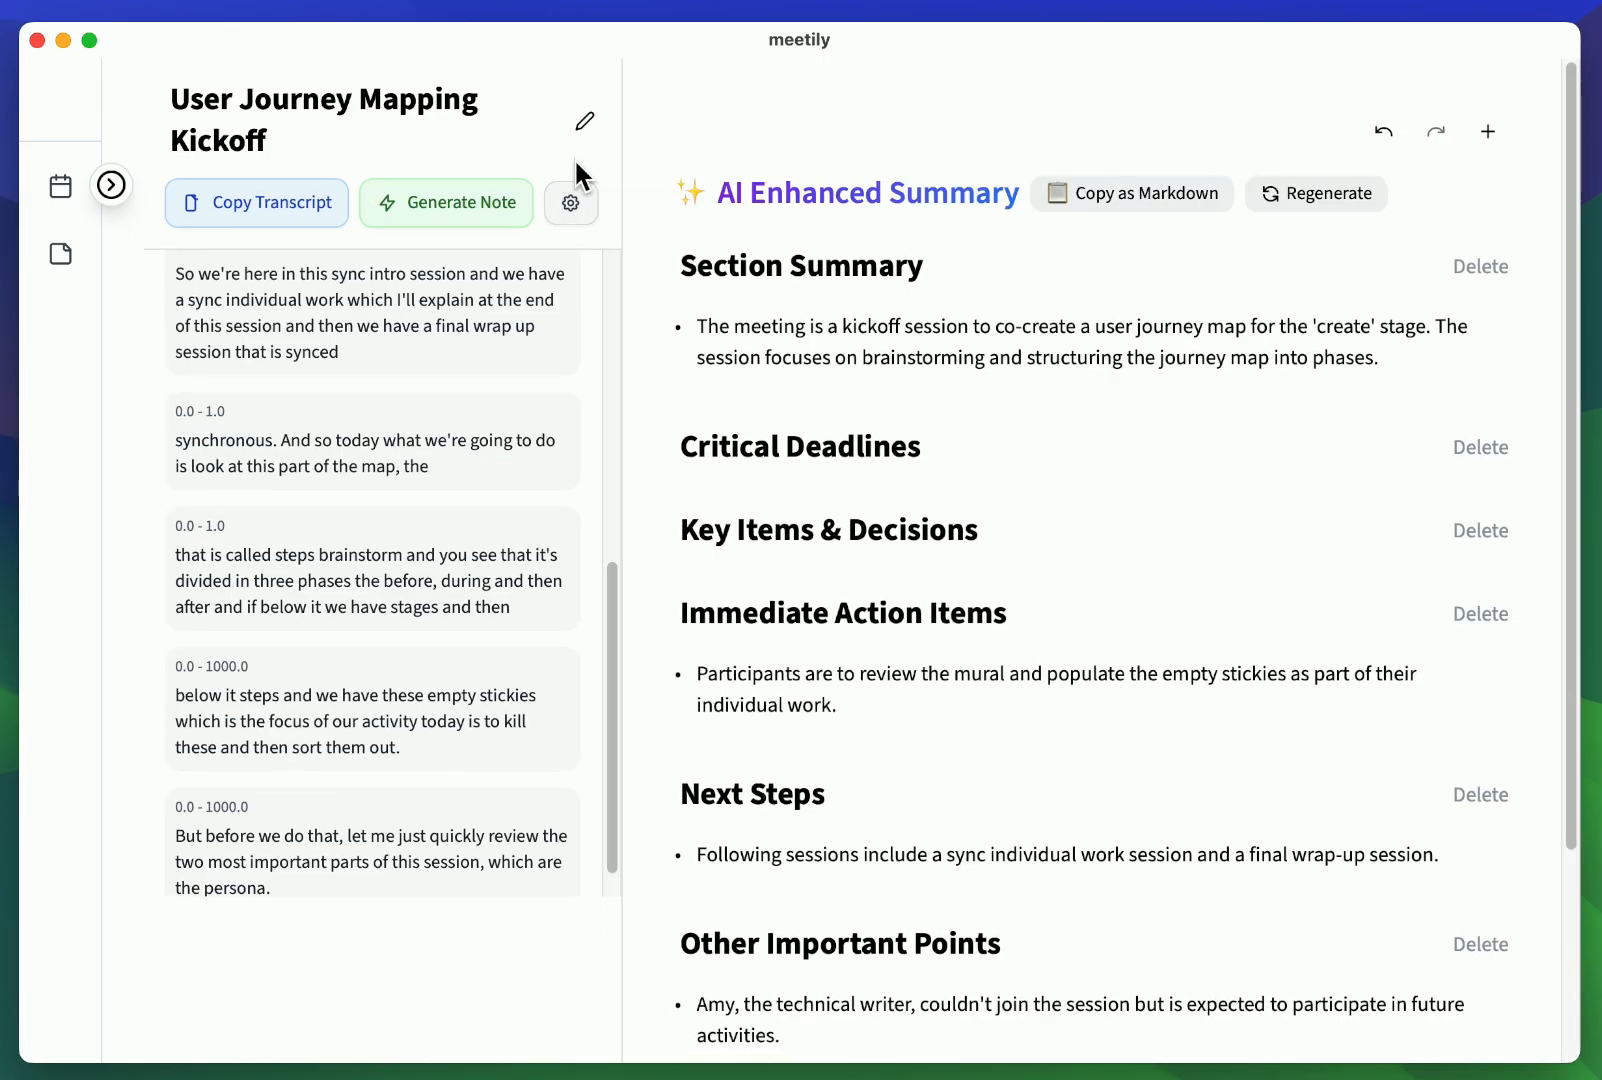
Step: Regenerate the AI summary note for the User Journey Mapping Kickoff meeting
click(570, 201)
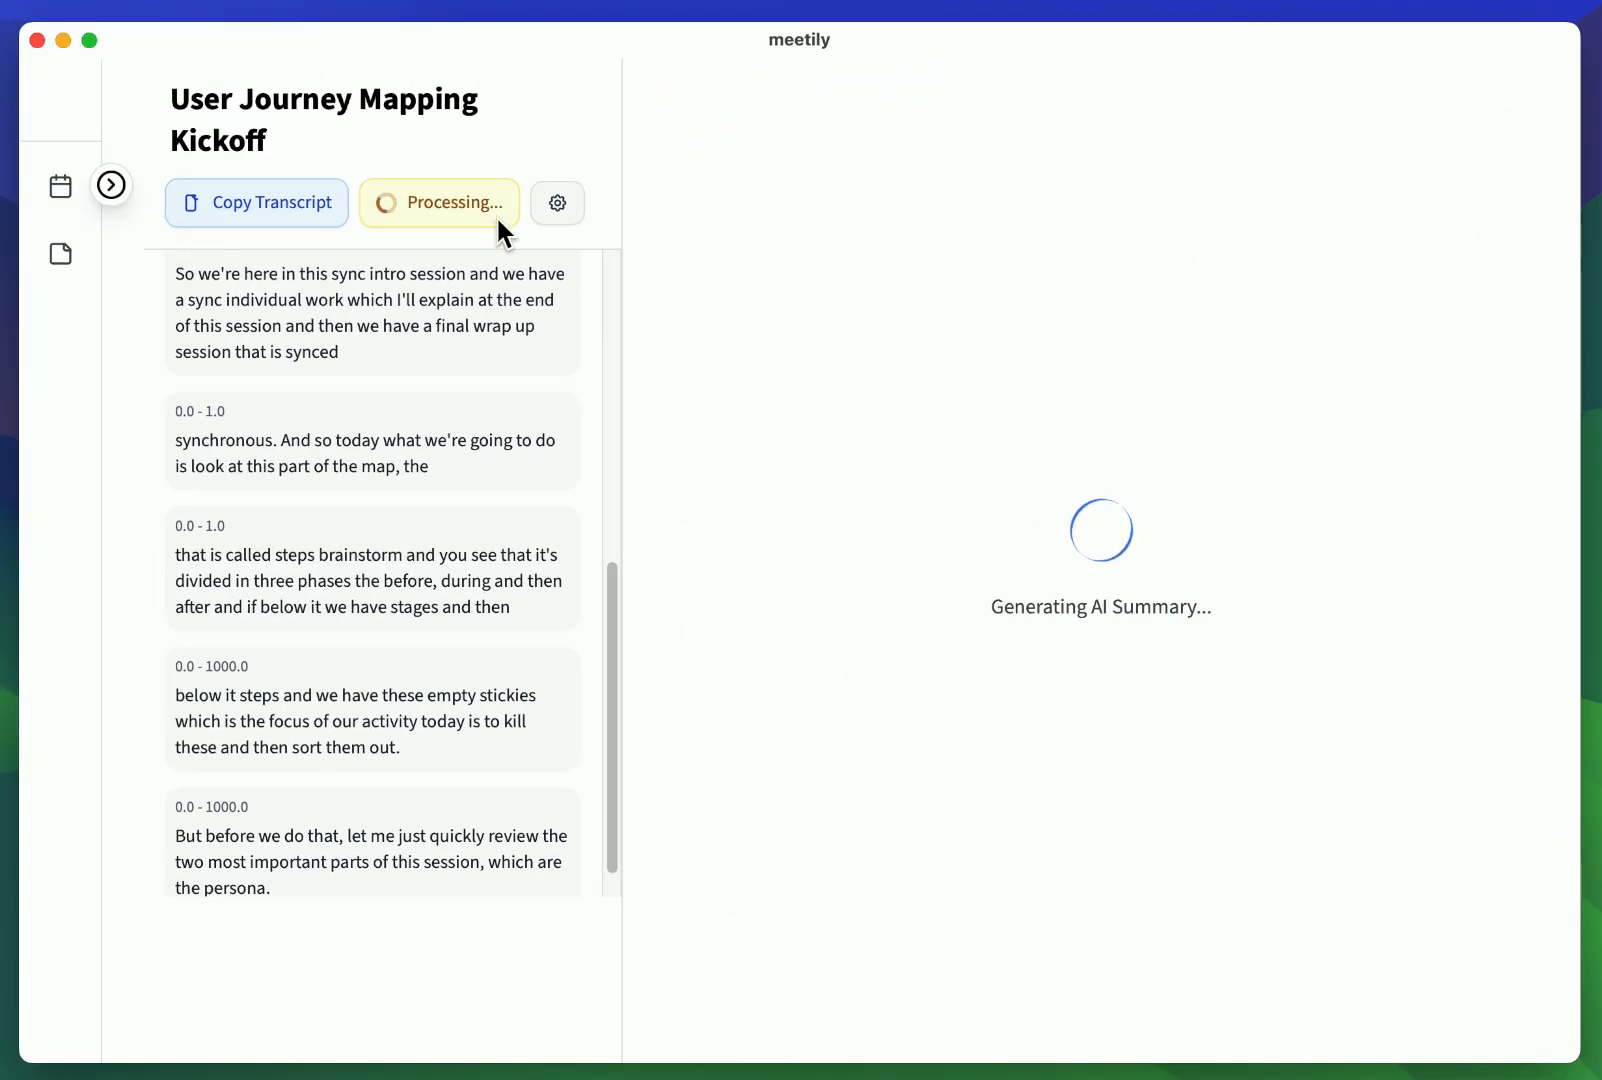
mouse_move(459, 496)
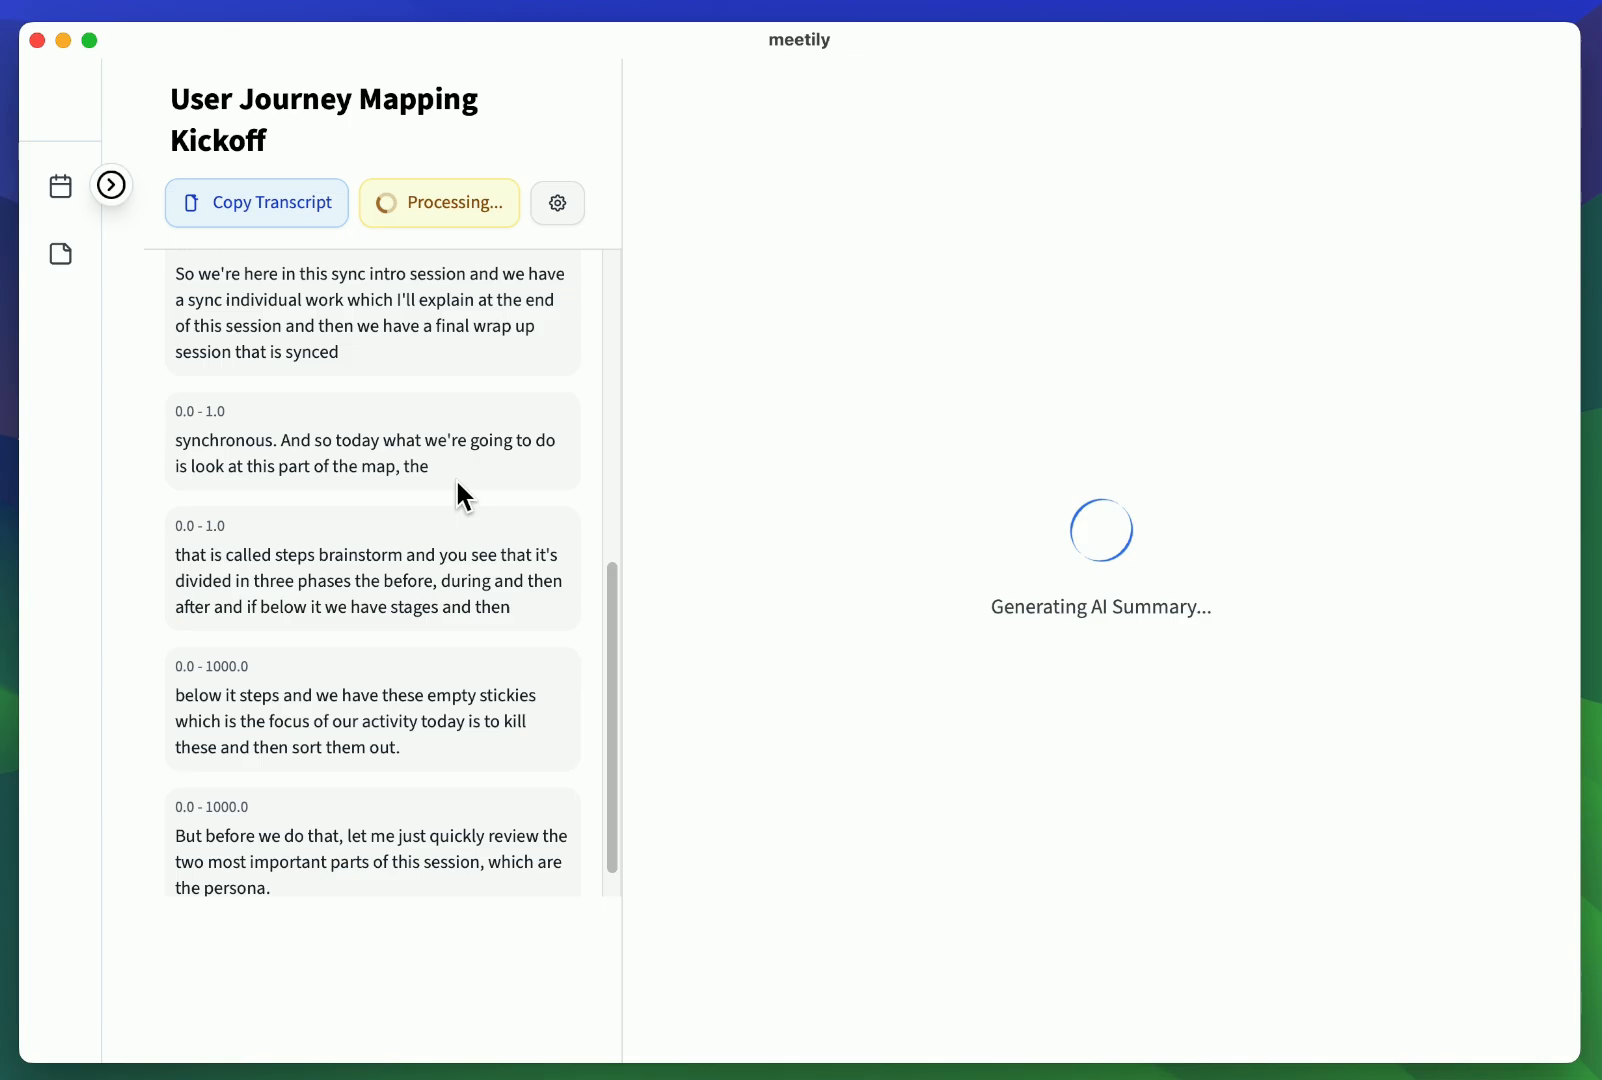